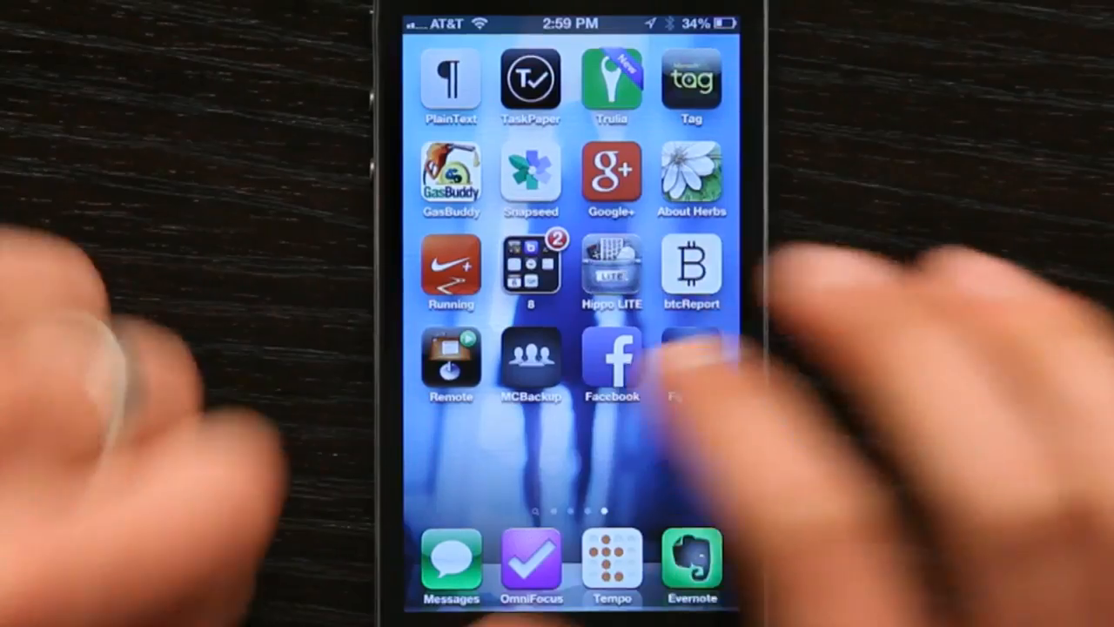
# Launch MCBackup from the Home Screen, showing 380 contacts not yet backed up
pyautogui.click(533, 359)
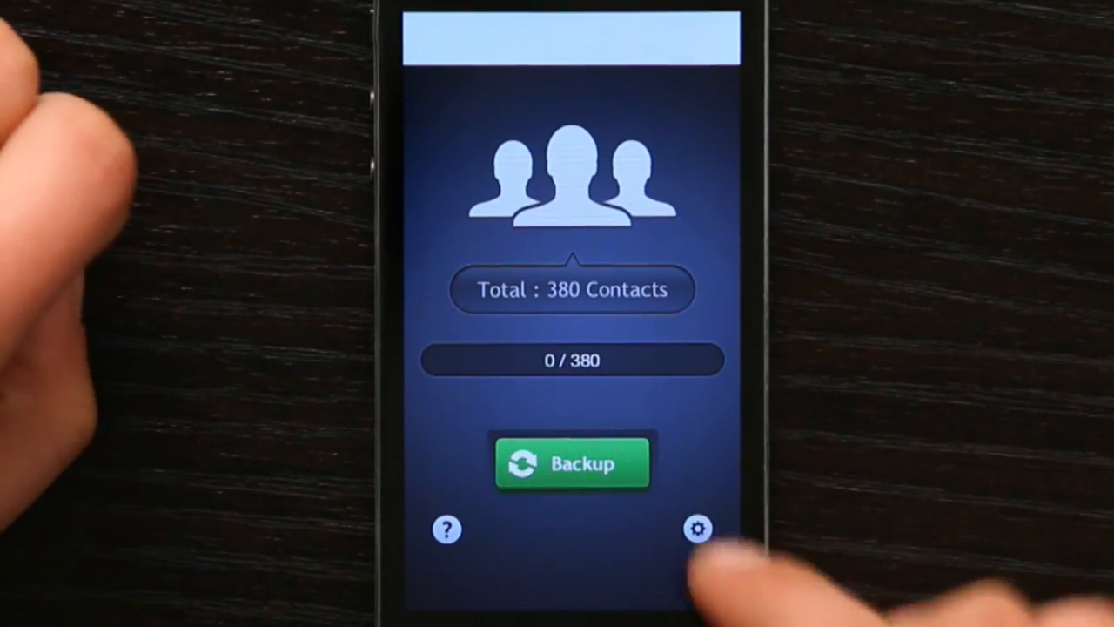
# Set Export Type to CSV in settings, then export the 380 contacts into a 'My Contacts Backup' email draft
pyautogui.click(696, 529)
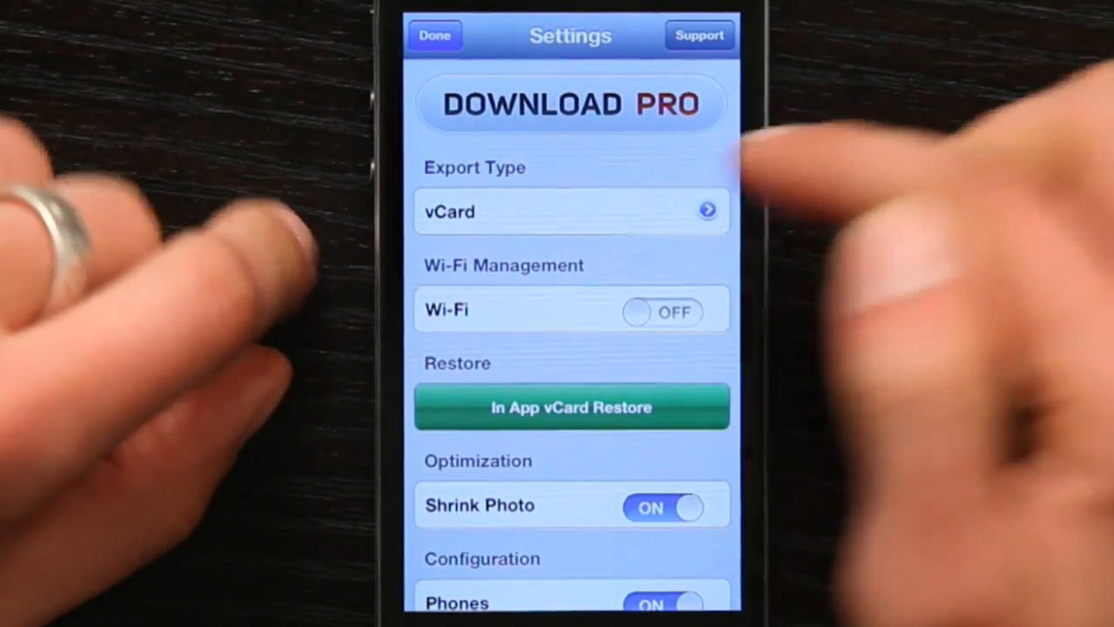
pyautogui.click(571, 213)
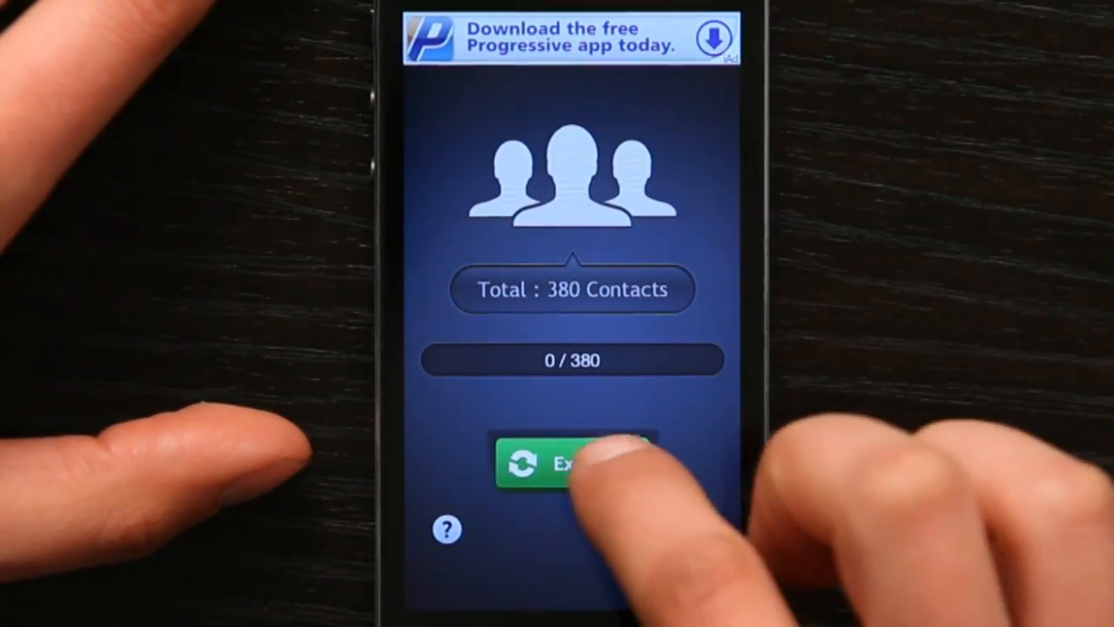
pyautogui.click(571, 463)
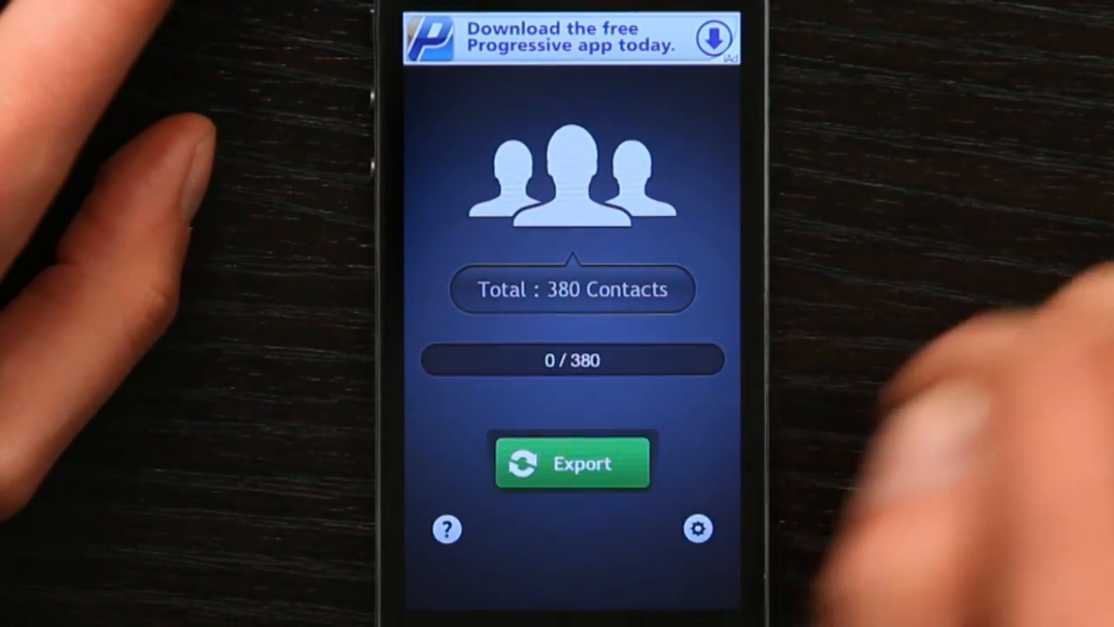
pyautogui.click(571, 464)
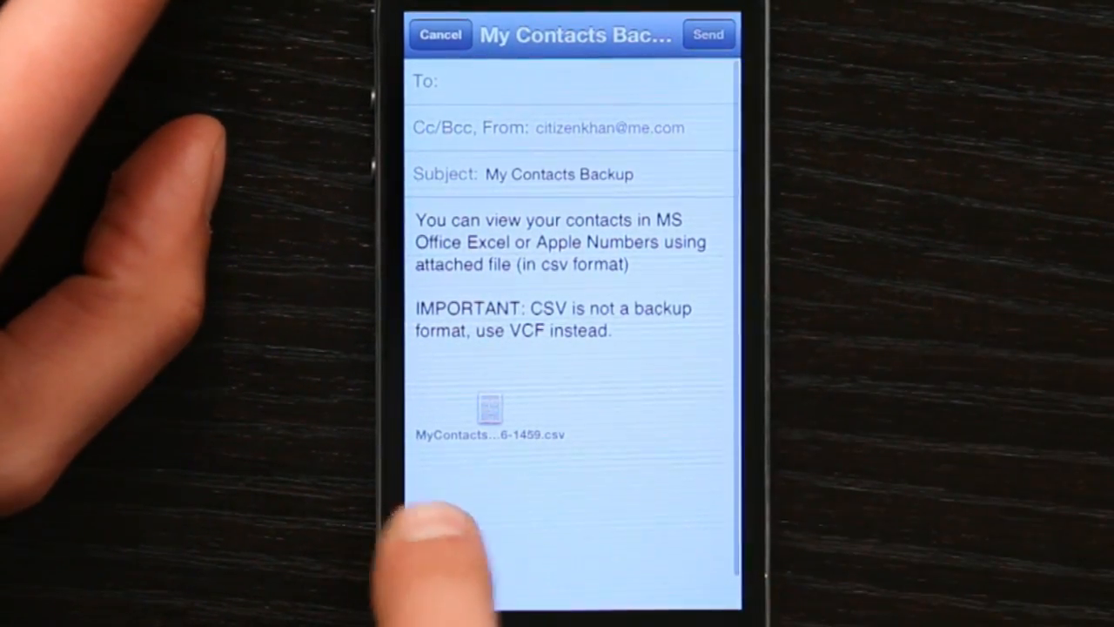